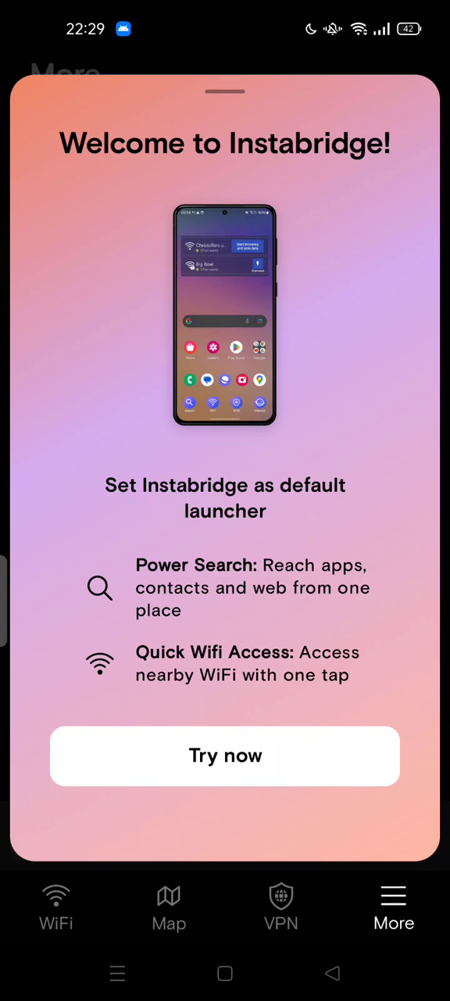
Open the Instabridge: WiFi Map listing in Google Play Store and scroll down its page
{"action": "left_click", "coordinate": [225, 755]}
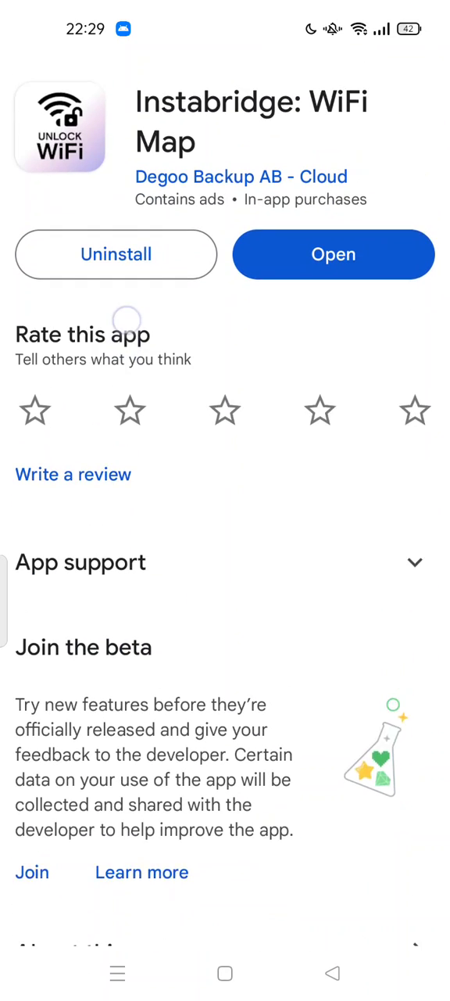
{"action": "scroll", "scroll_direction": "down", "scroll_amount": 3}
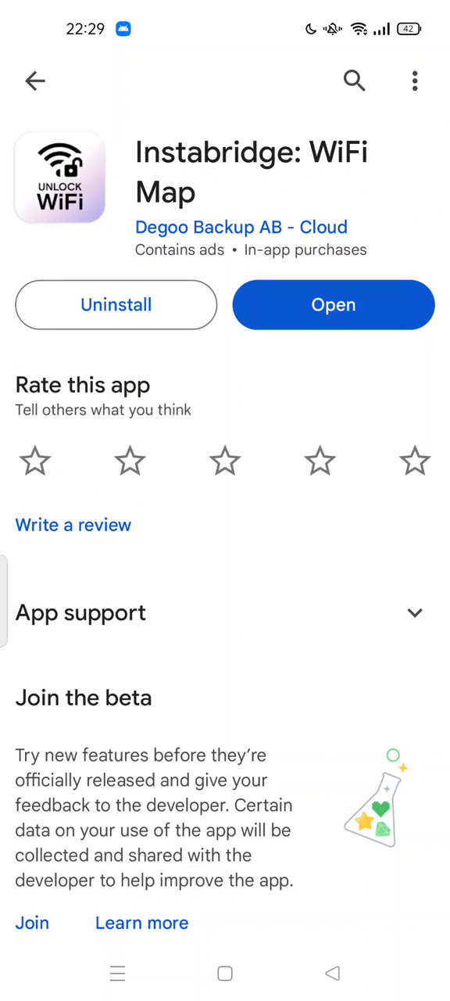